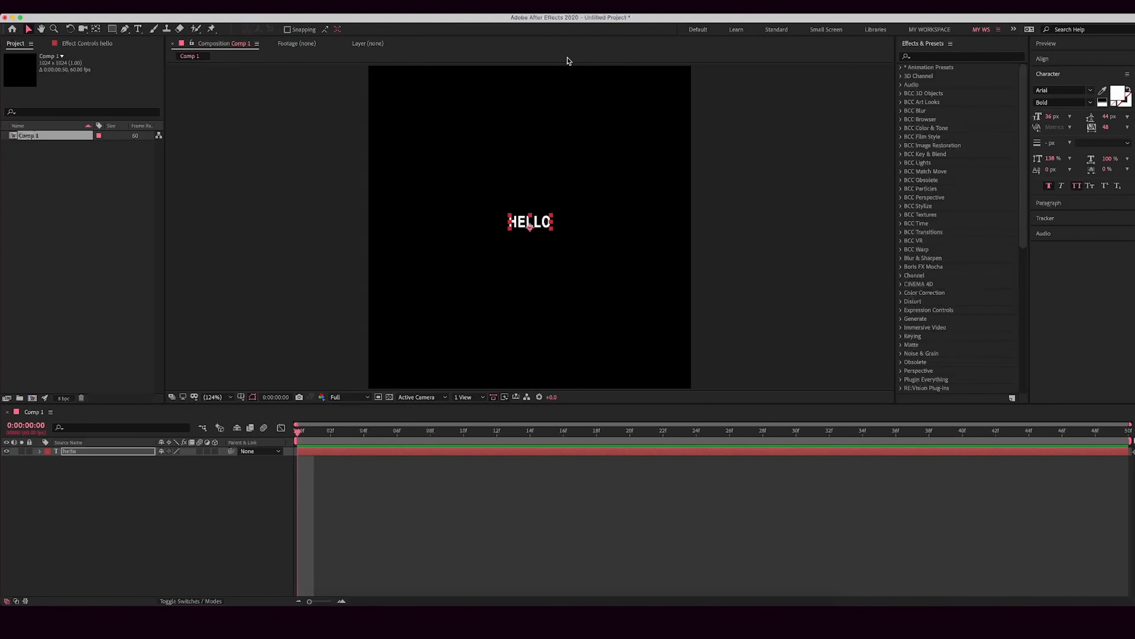
# Step: Search the Effects & Presets panel for "fa" to narrow toward the fade presets
pyautogui.write('fade up')
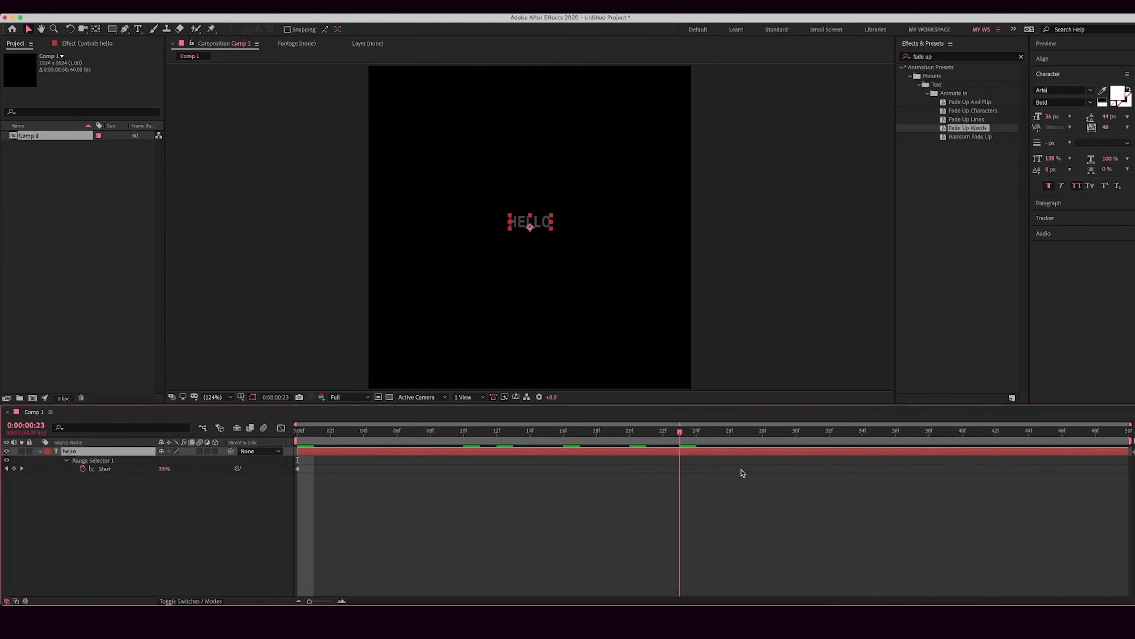
# Step: Apply the Fade Up Words preset to the HELLO layer and scrub to preview the fade-in
pyautogui.click(928, 431)
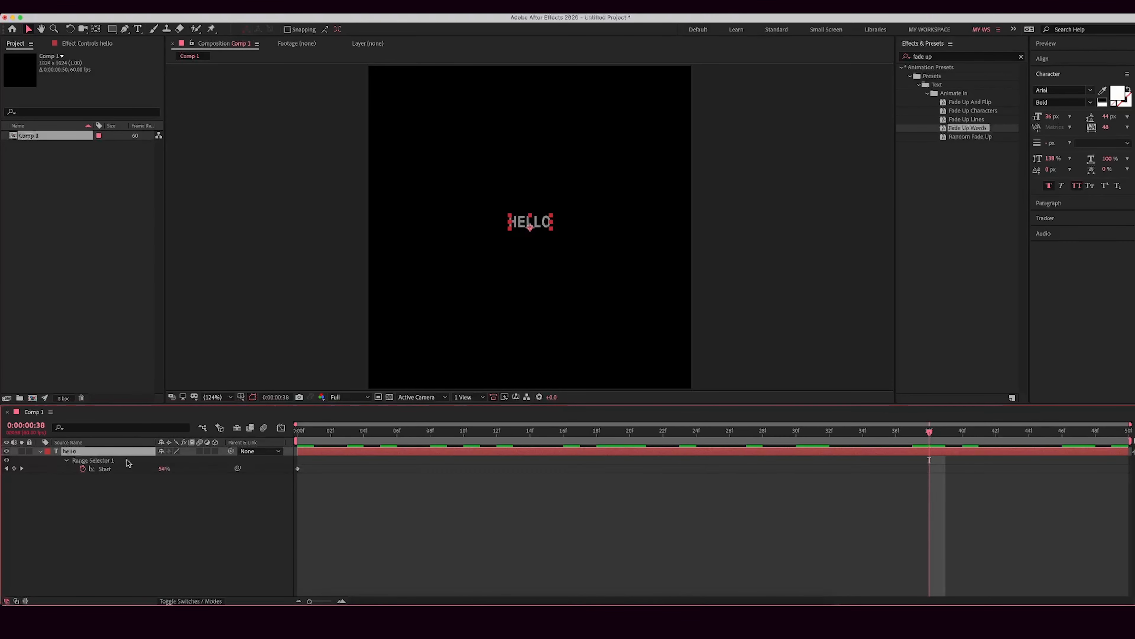